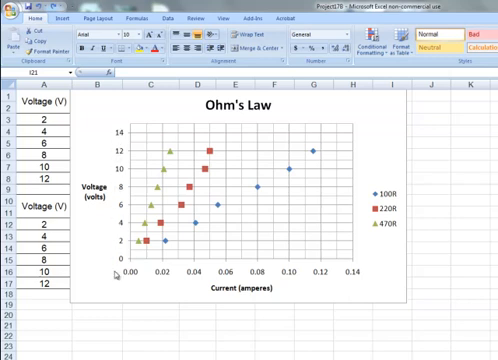
mouse_move(361, 272)
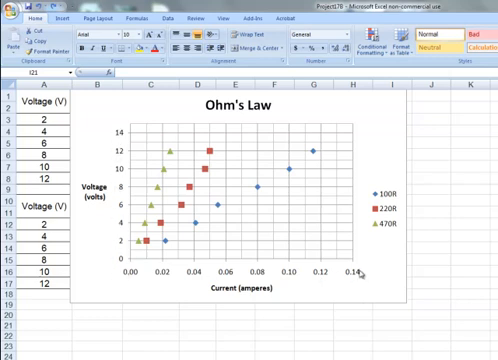
mouse_move(375, 130)
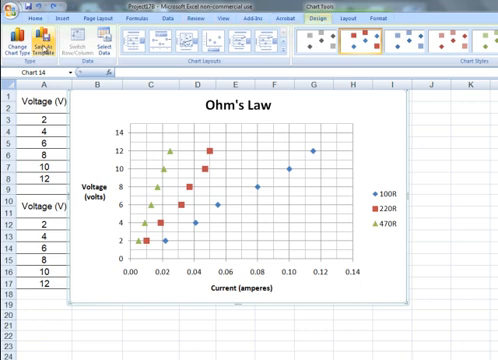
Switch the Ohm's Law chart to an XY (Scatter) chart subtype
click(22, 35)
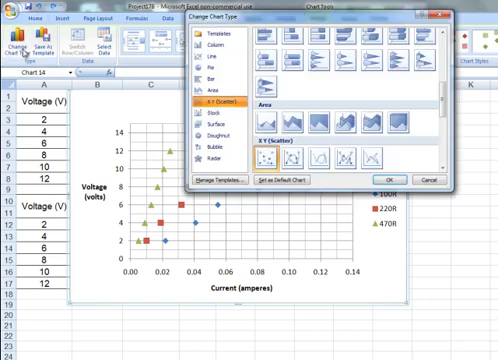
click(345, 165)
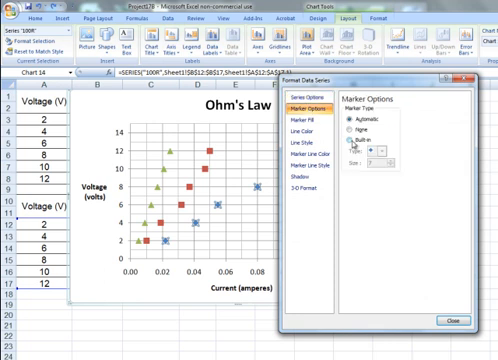
Give the 100R series built-in X cross markers with a thicker marker line width
click(400, 152)
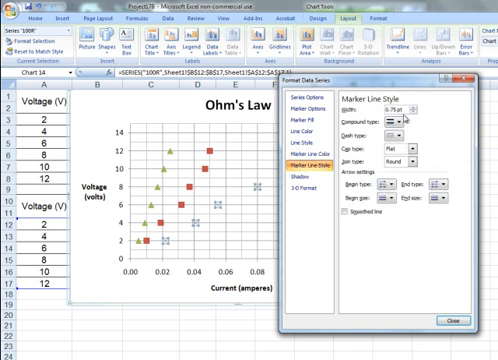
click(415, 105)
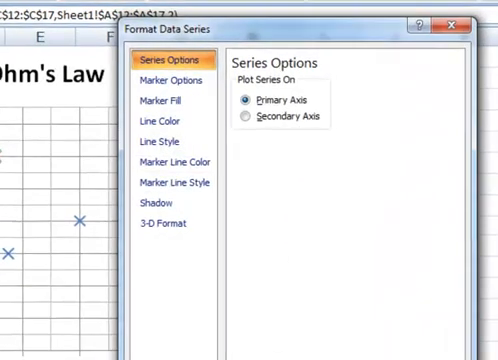
Set the 220R series markers to built-in X crosses and adjust their marker line colour
click(166, 80)
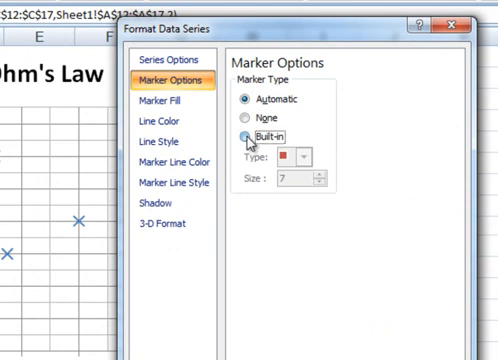
click(309, 161)
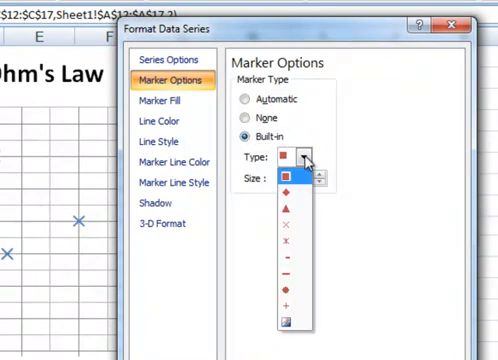
click(287, 240)
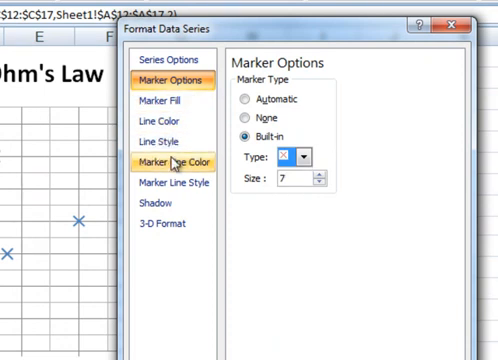
click(174, 161)
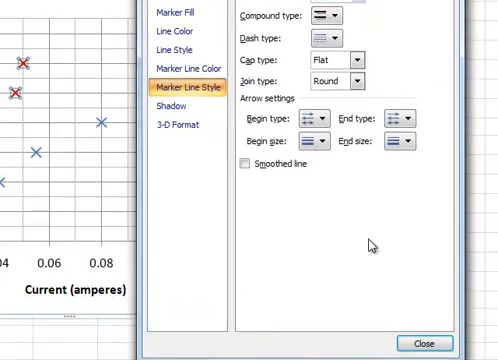
Give the 470R series built-in cross markers with 1.5 pt marker lines
click(430, 343)
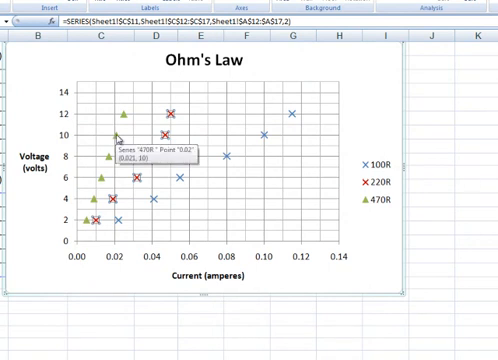
right_click(118, 137)
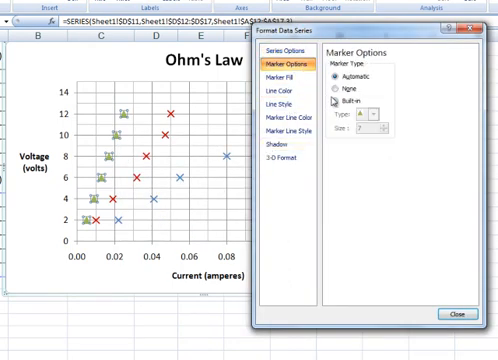
click(331, 97)
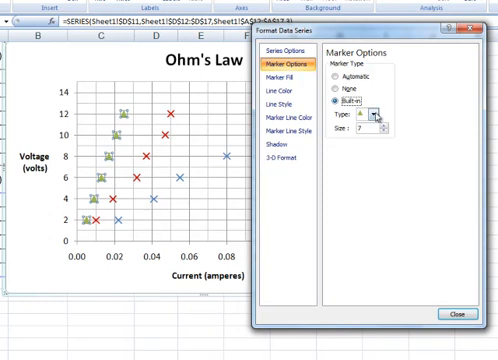
click(405, 120)
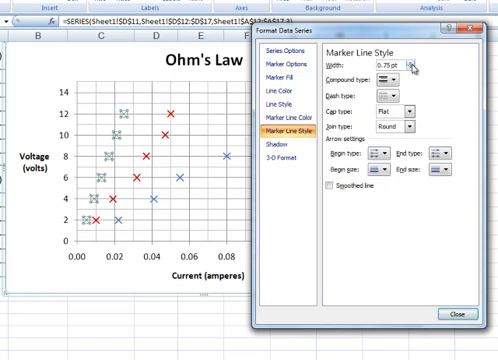
click(422, 64)
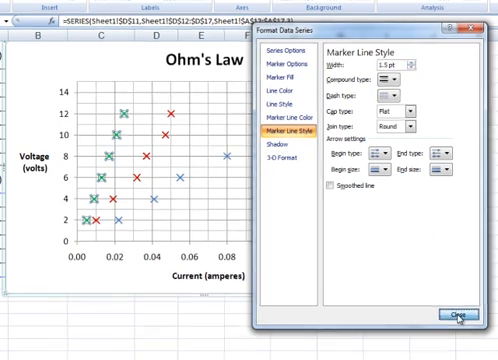
click(455, 318)
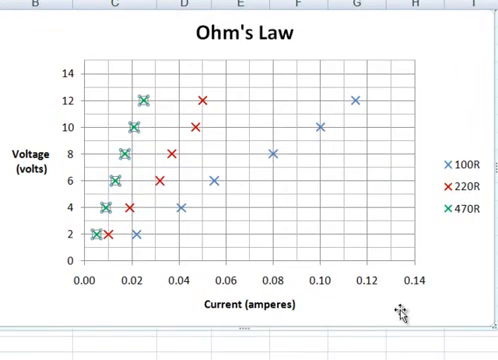